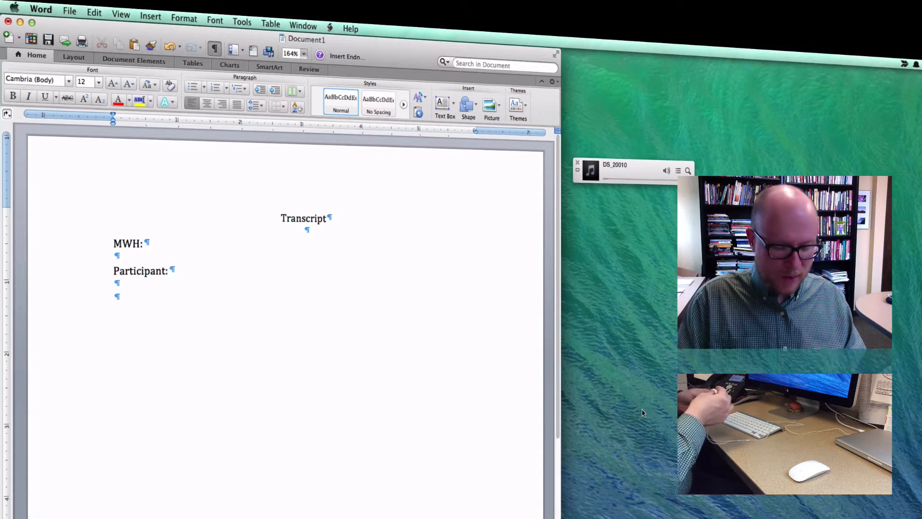
- Place the cursor on the MWH line and start the interview audio to dictate the question
click(144, 243)
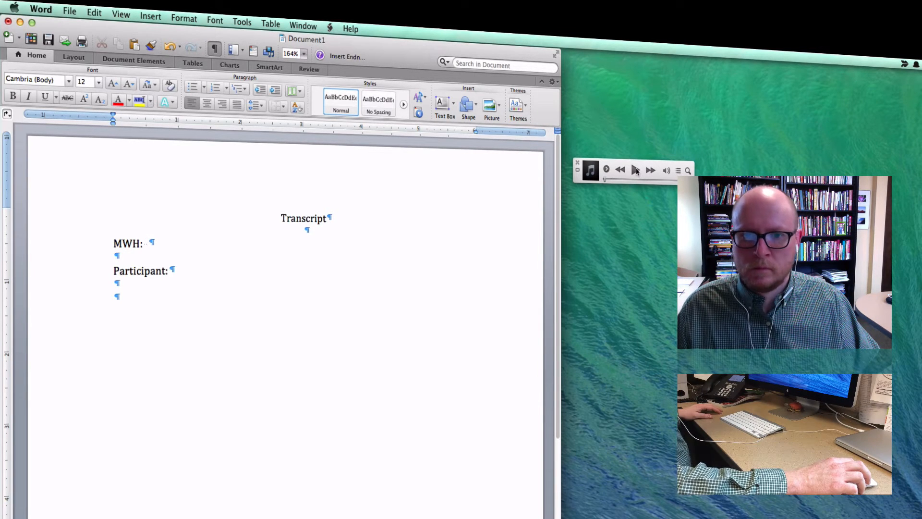
click(635, 170)
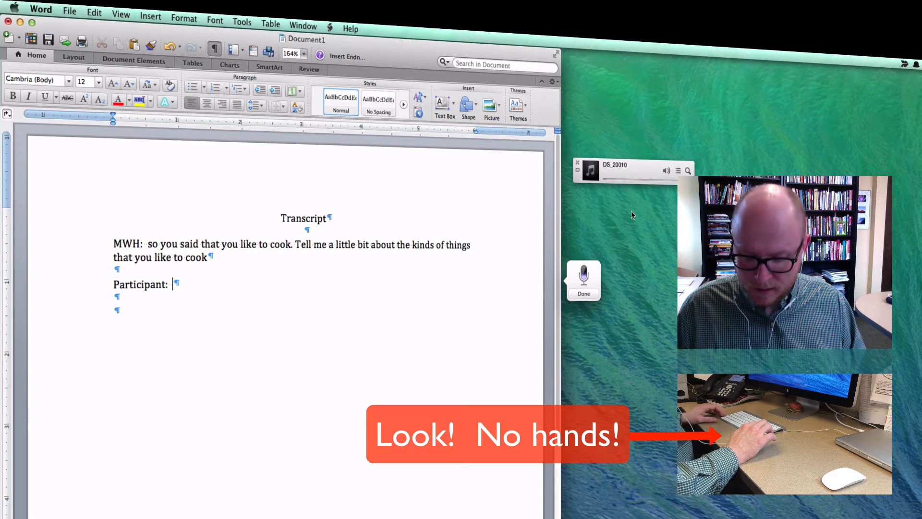
- Dictate the answer: 'well basically anything I can get my mouth on... Fish, venison, grouse. Grouses one of my favorites.'
text(well basically anything I can get my mouth on, I like to cook it.  Am I)
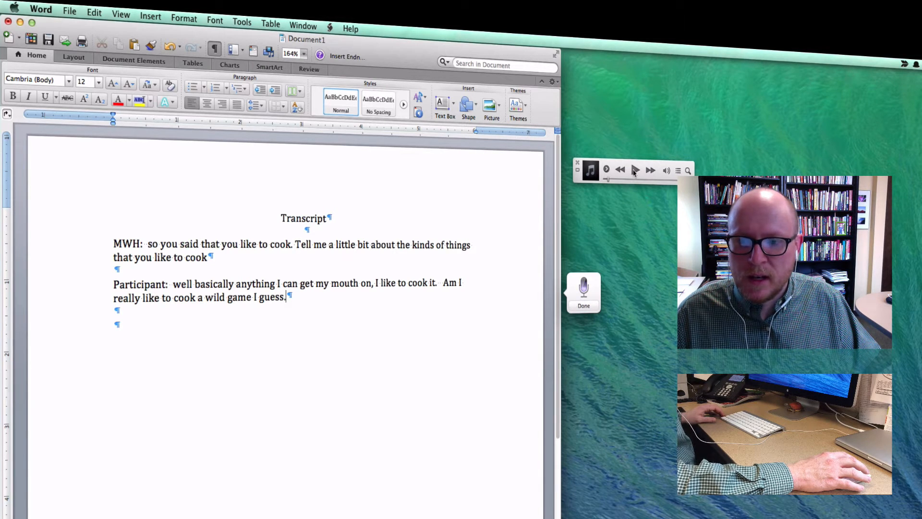
text(Fish, venison,)
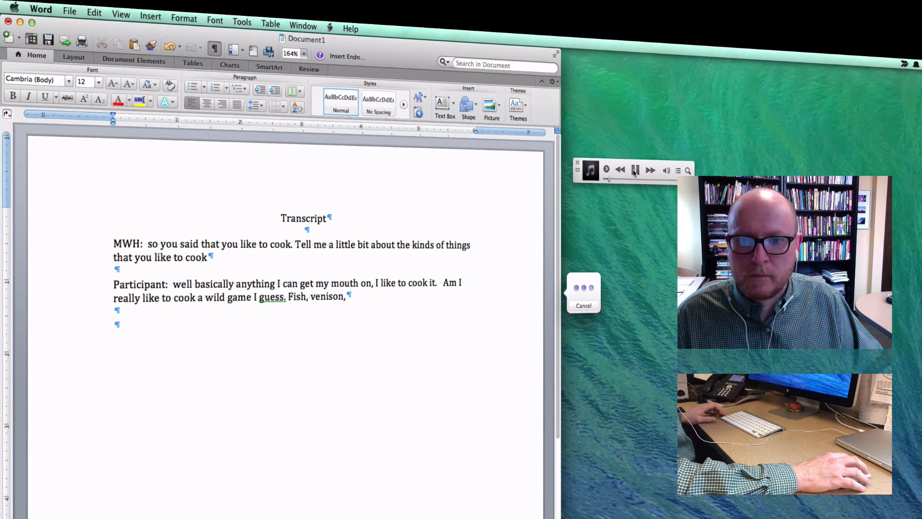
text(grouse. Grouses one of my favorites.)
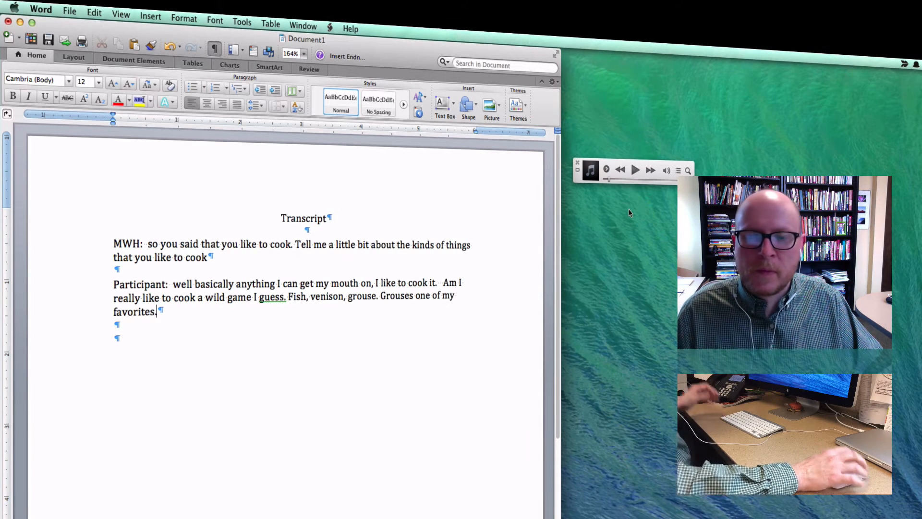